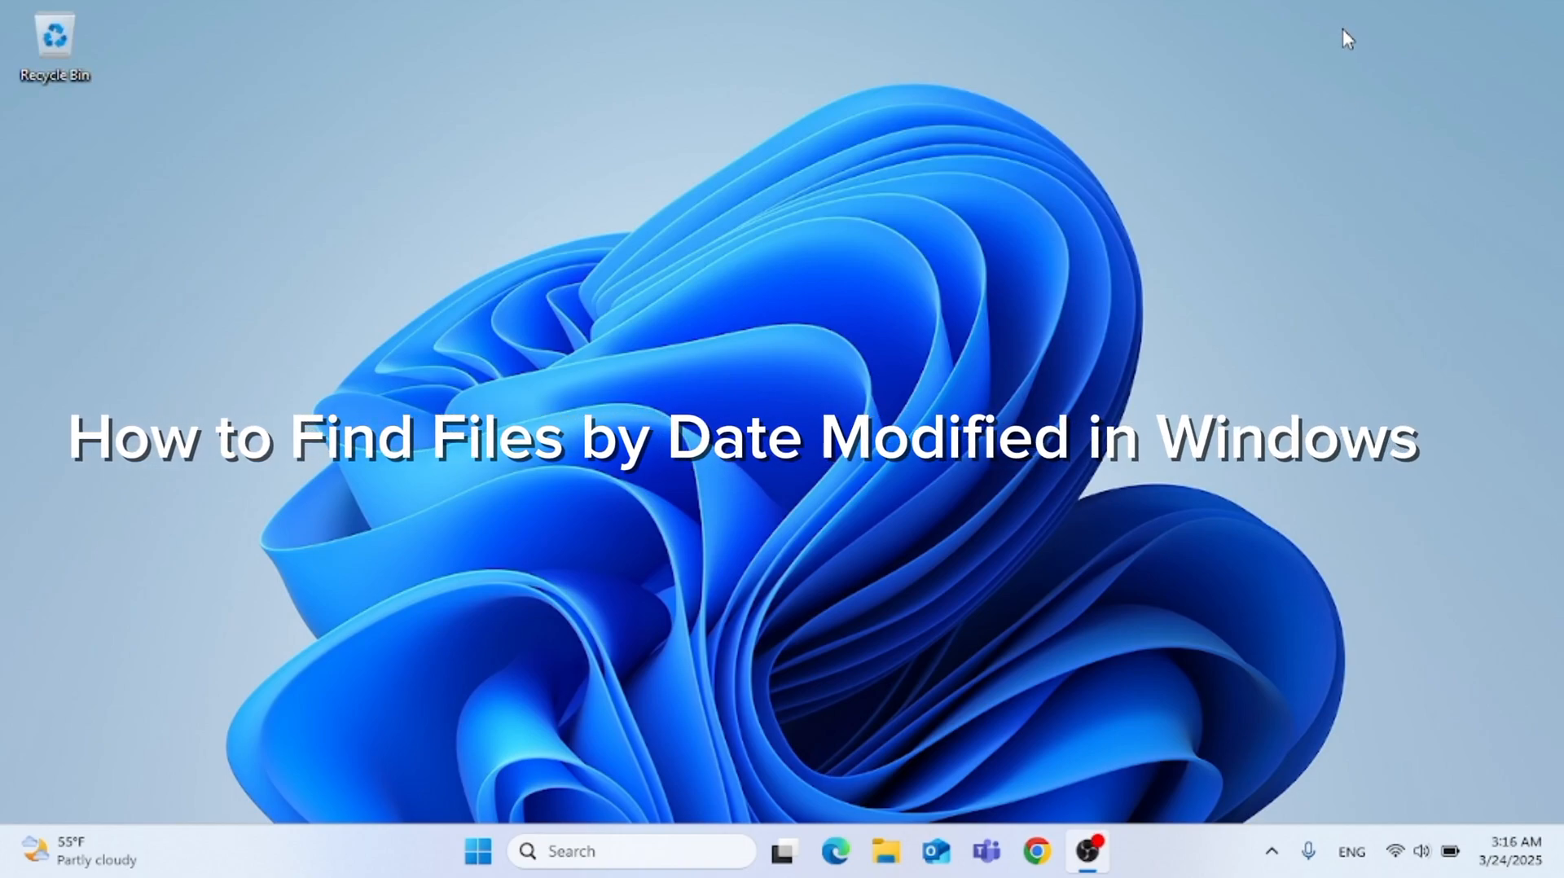
{"action": "mouse_move", "coordinate": [1273, 260]}
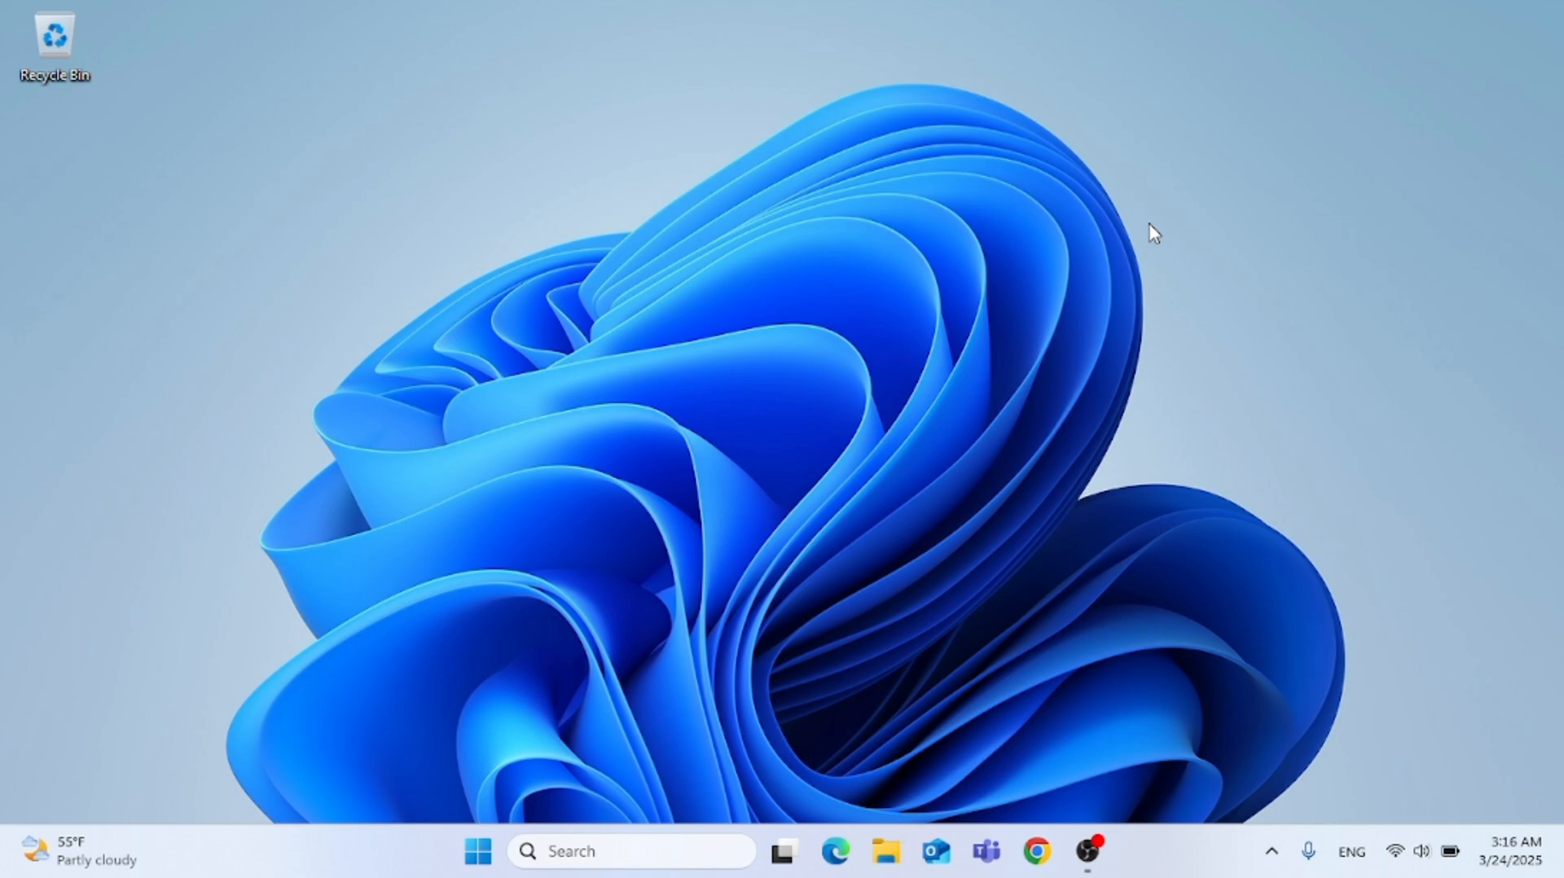
{"action": "mouse_move", "coordinate": [1159, 378]}
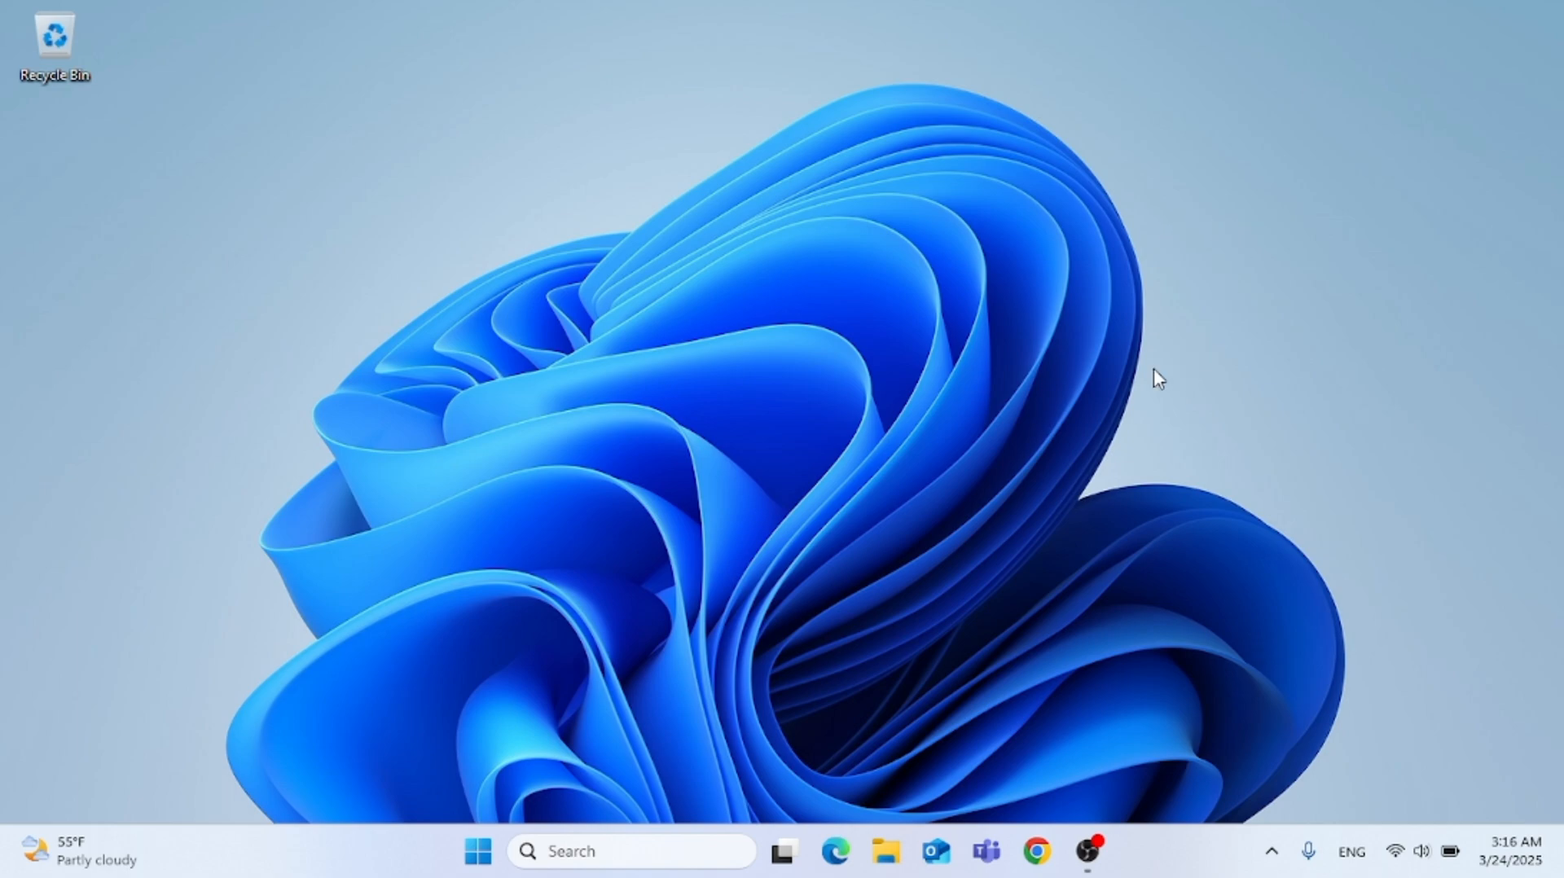
{"action": "mouse_move", "coordinate": [1148, 453]}
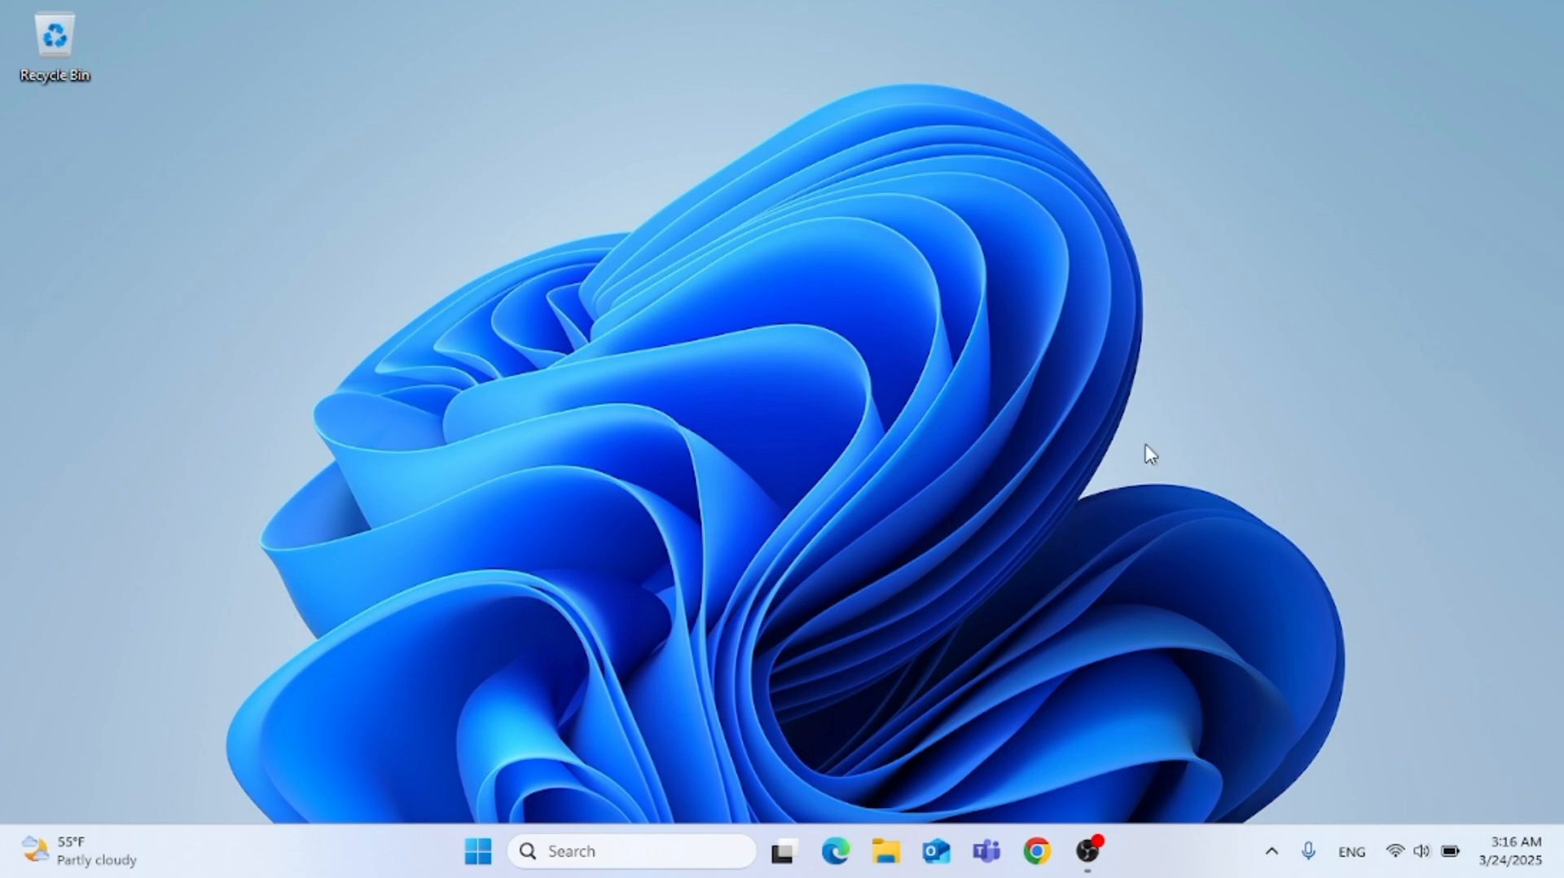
{"action": "mouse_move", "coordinate": [1246, 397]}
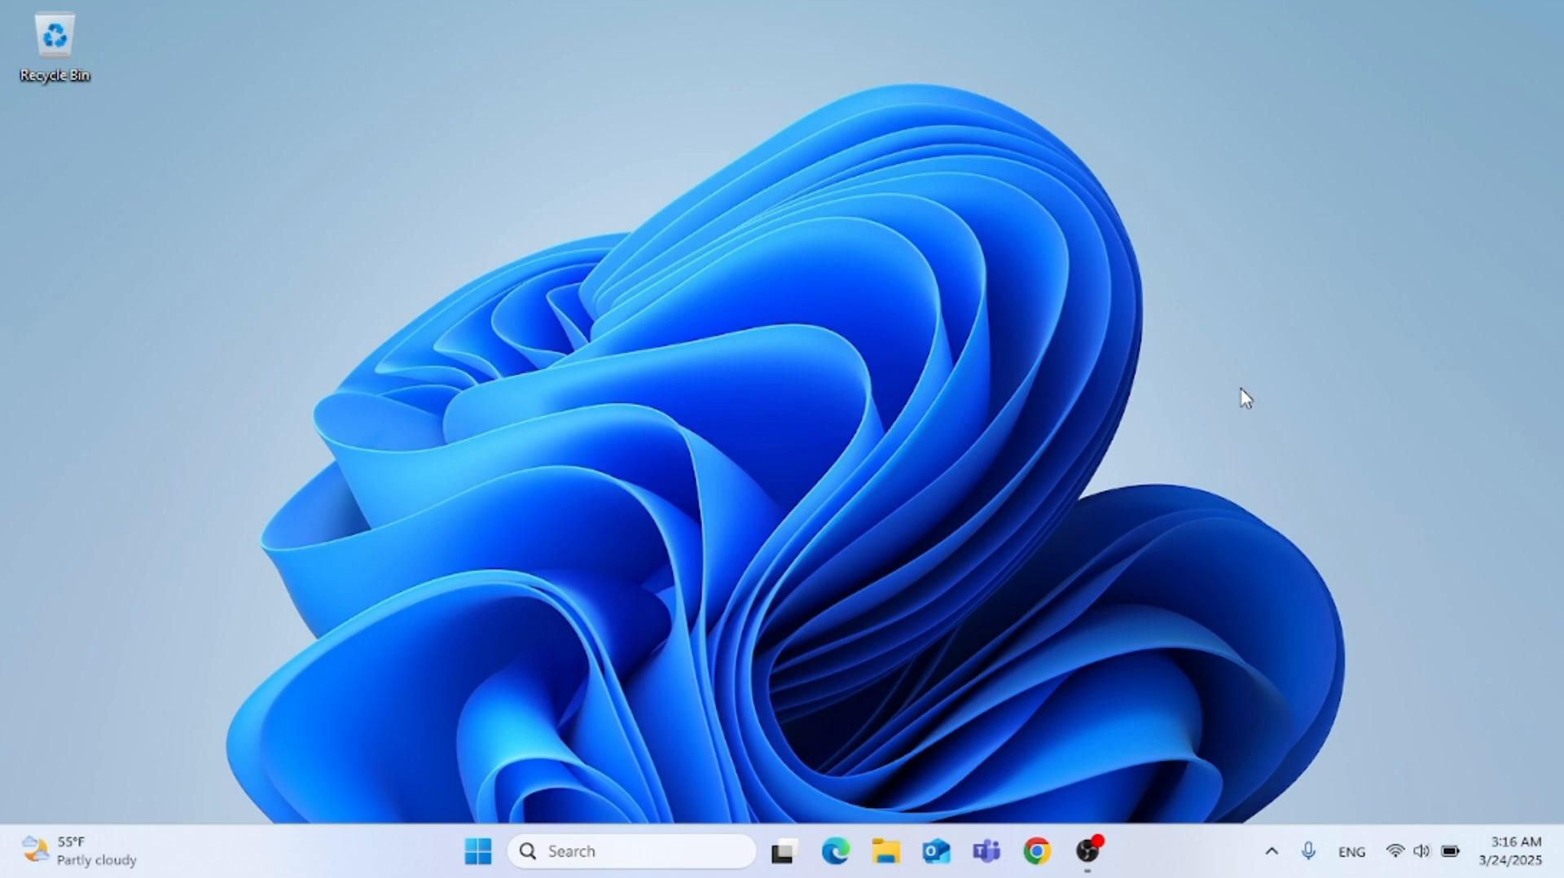
{"action": "mouse_move", "coordinate": [886, 857]}
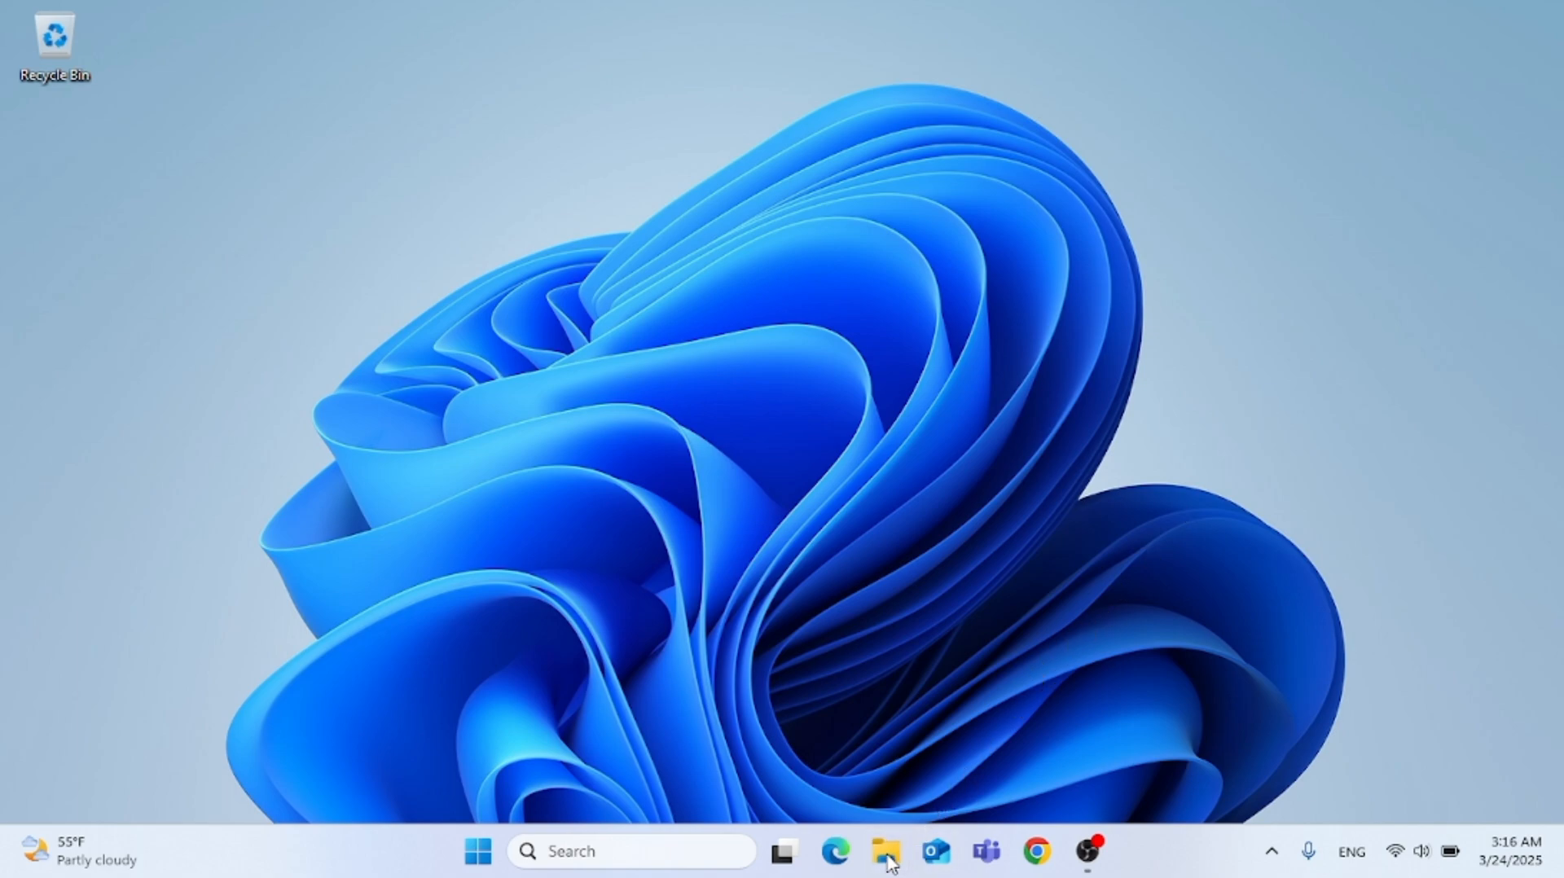
- Navigate to C:\Program Files\Windows Defender Advanced Threat Protection, listing its 23 items
{"action": "left_click", "coordinate": [883, 850]}
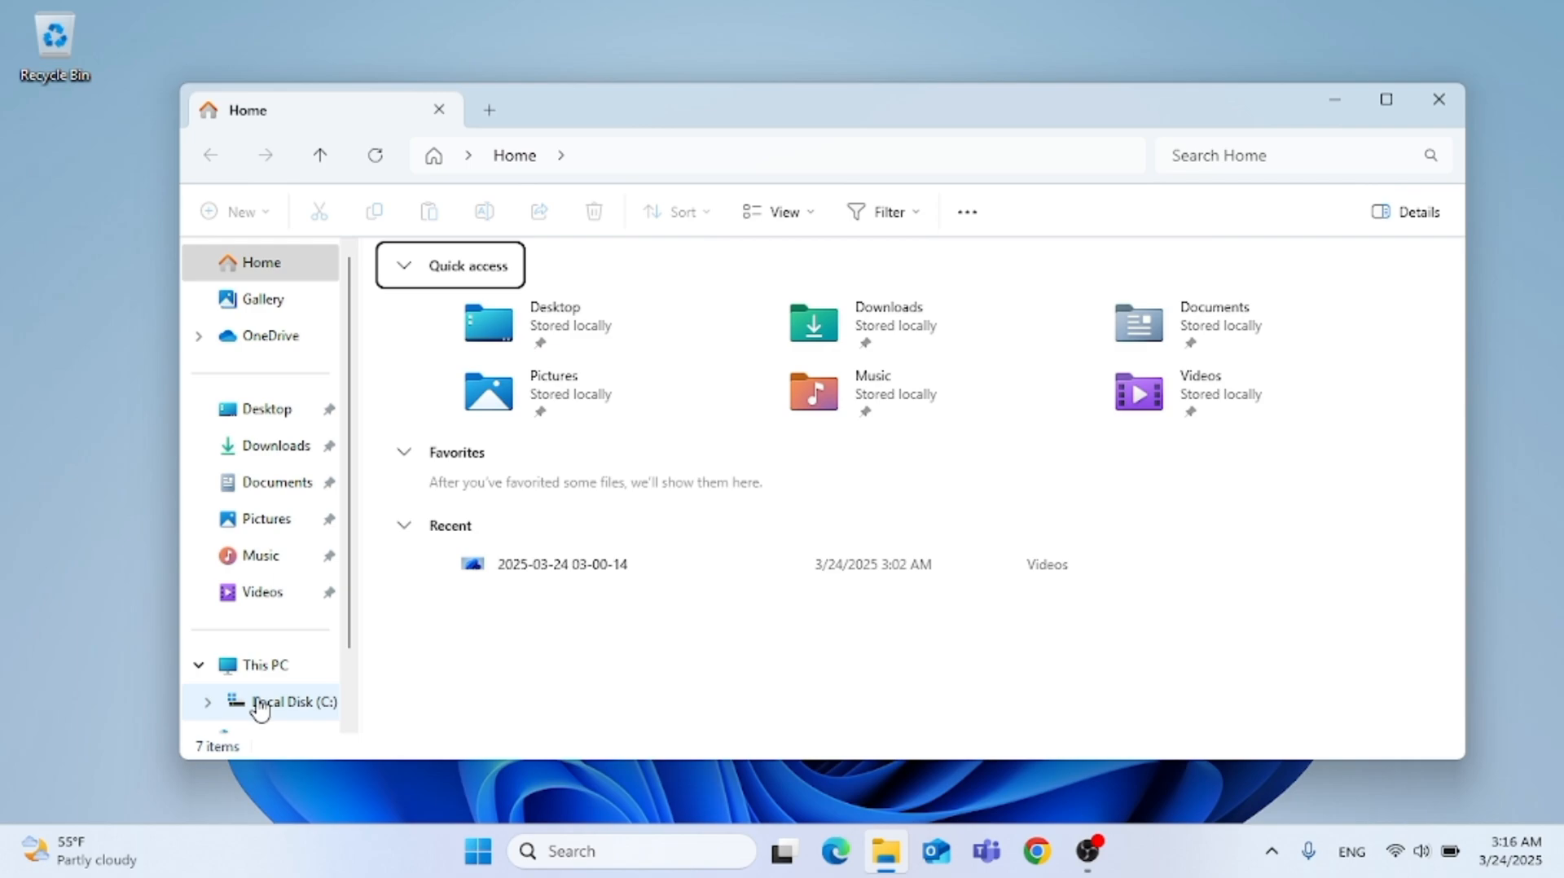
{"action": "left_click", "coordinate": [295, 702]}
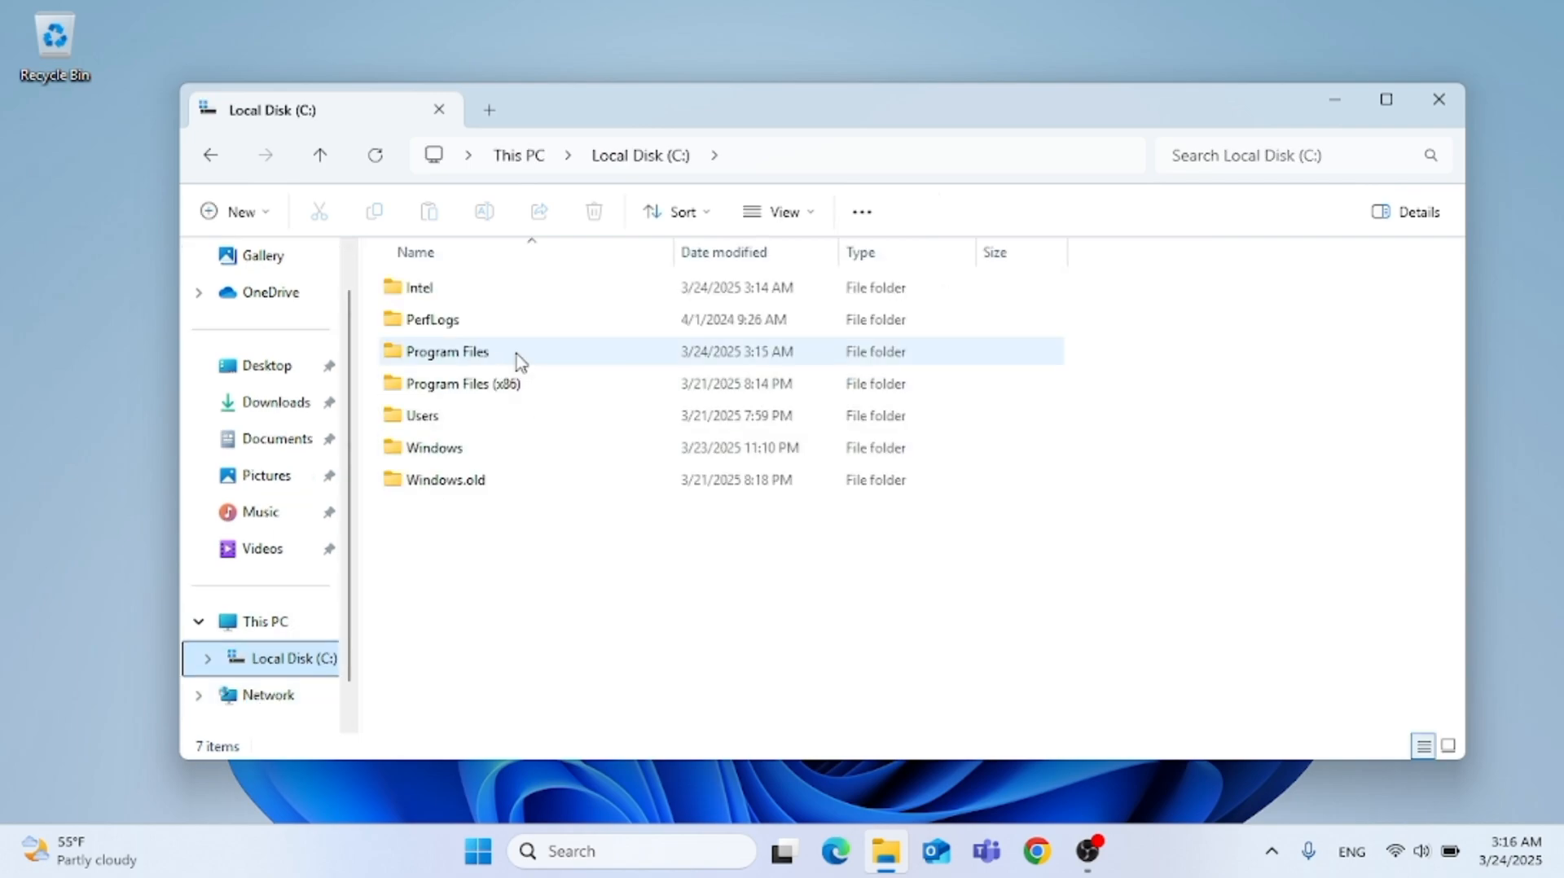
{"action": "left_click", "coordinate": [446, 352]}
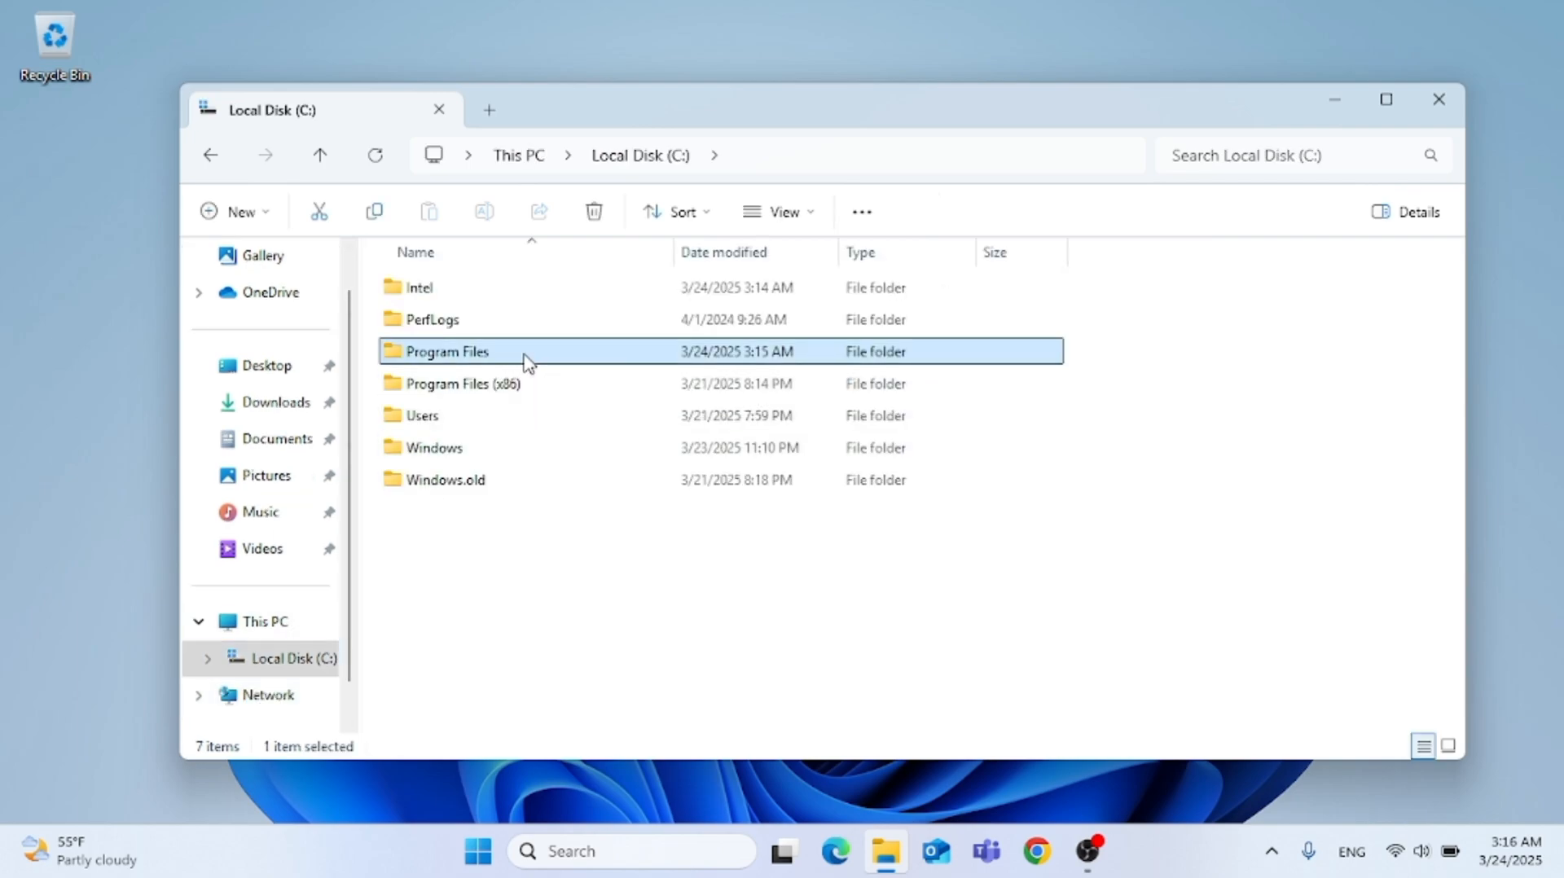
{"action": "double_click", "coordinate": [447, 352]}
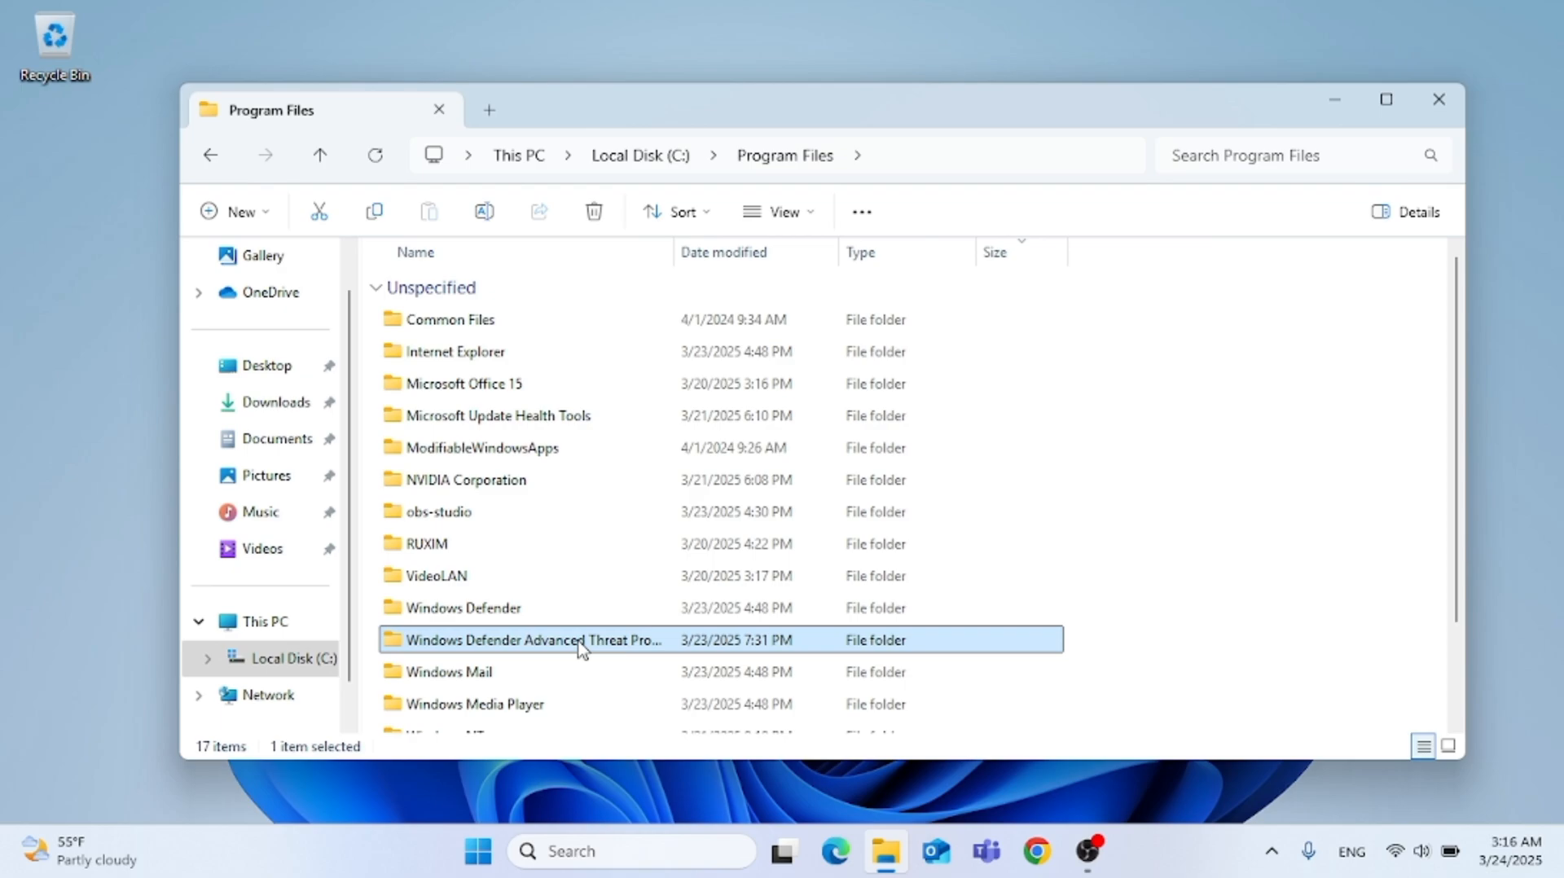
{"action": "double_click", "coordinate": [526, 641]}
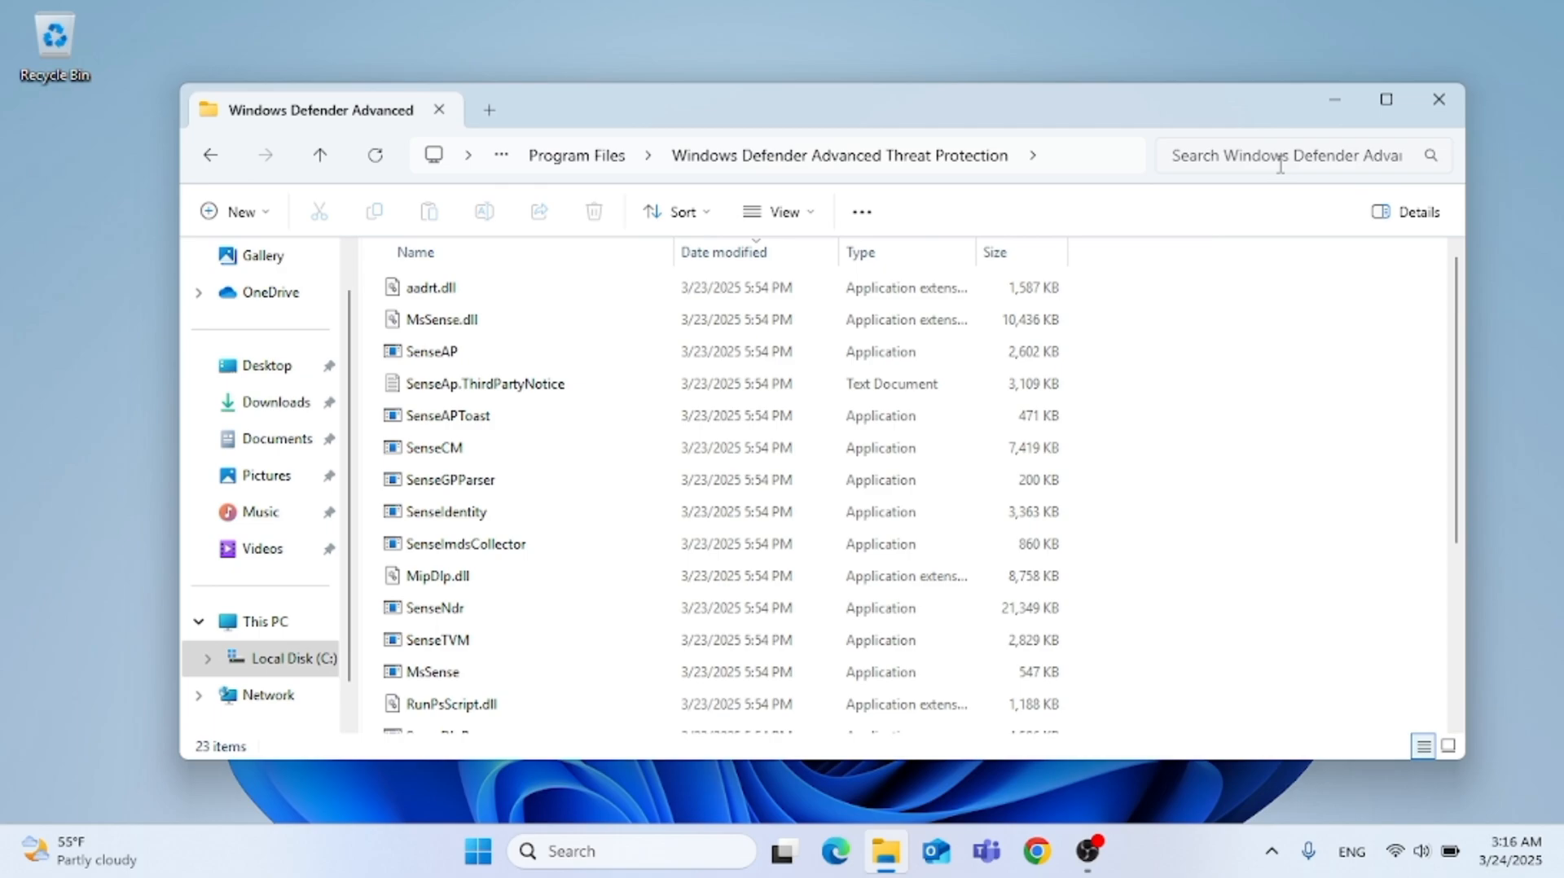
- Filter the folder with the search term datemodified:3/23/2025, returning 91 items
{"action": "type", "text": "date"}
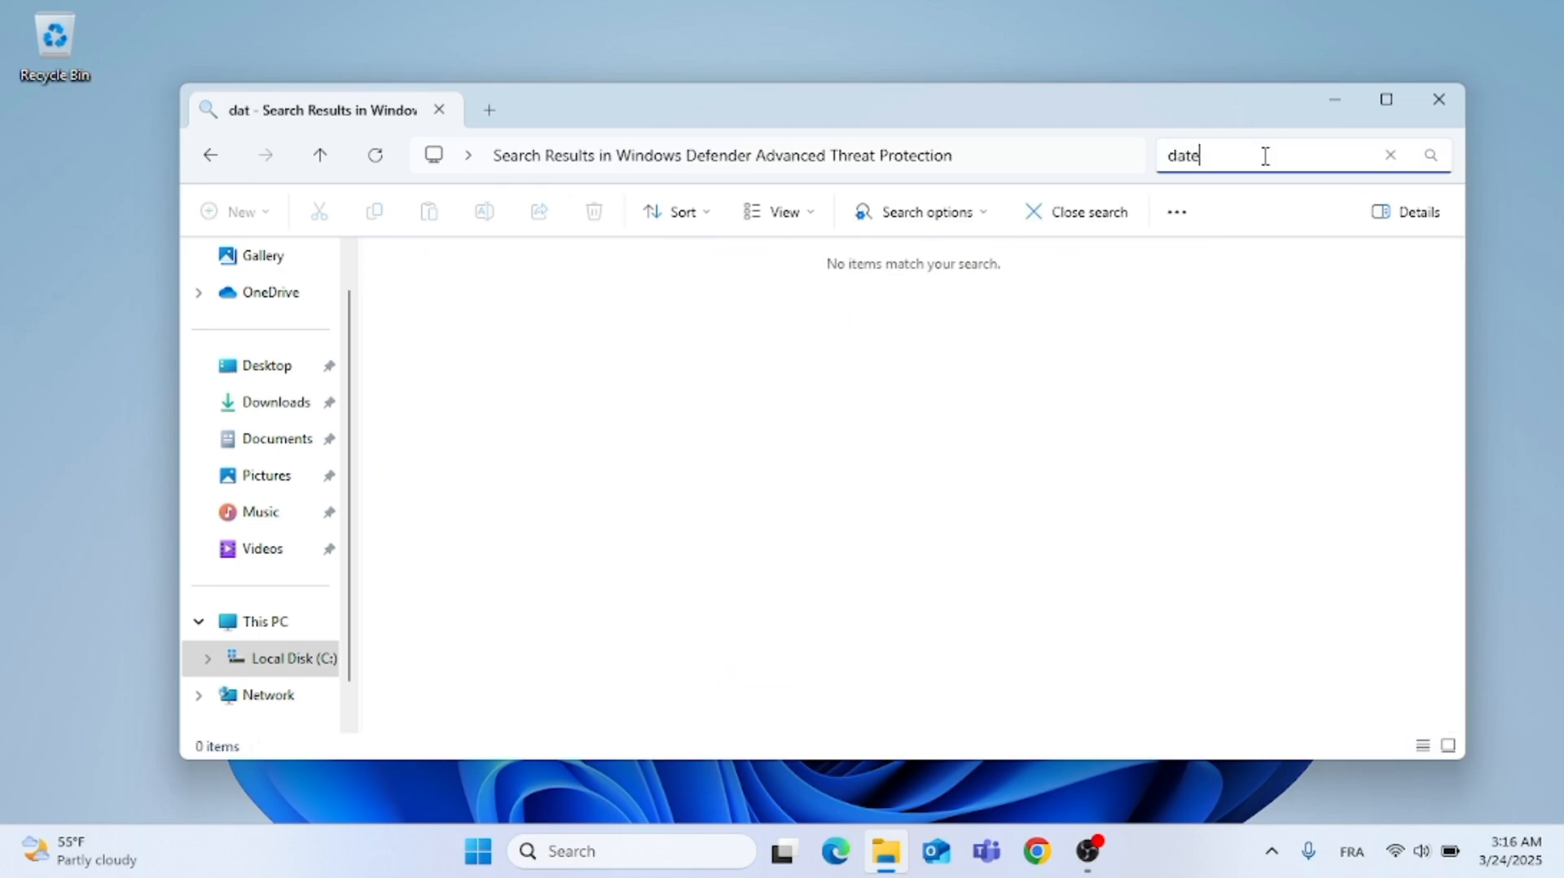
{"action": "type", "text": "modifi"}
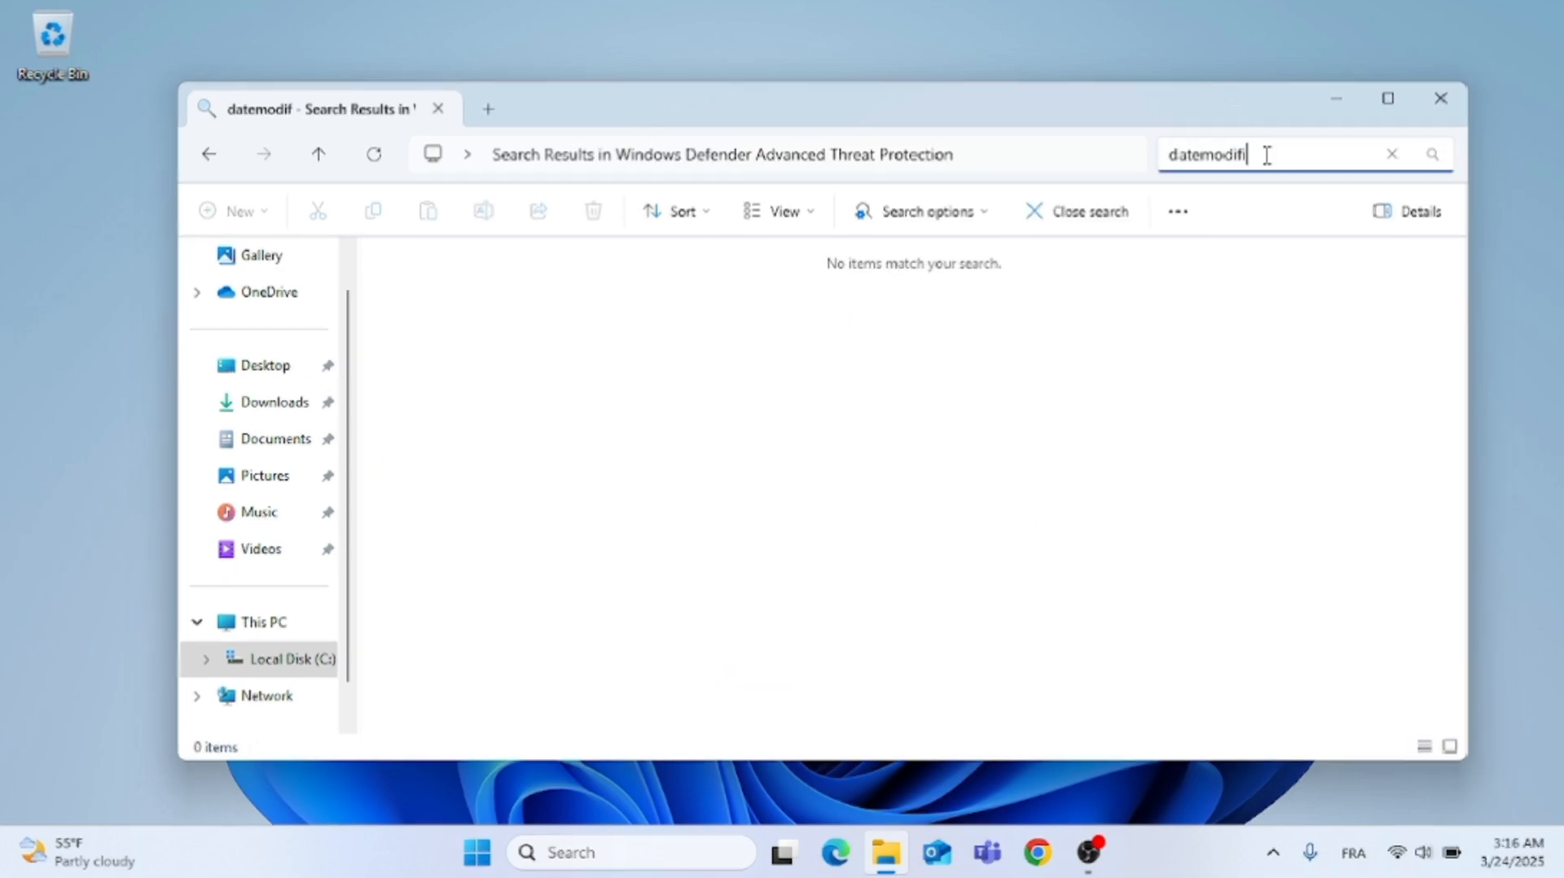
{"action": "type", "text": "ed"}
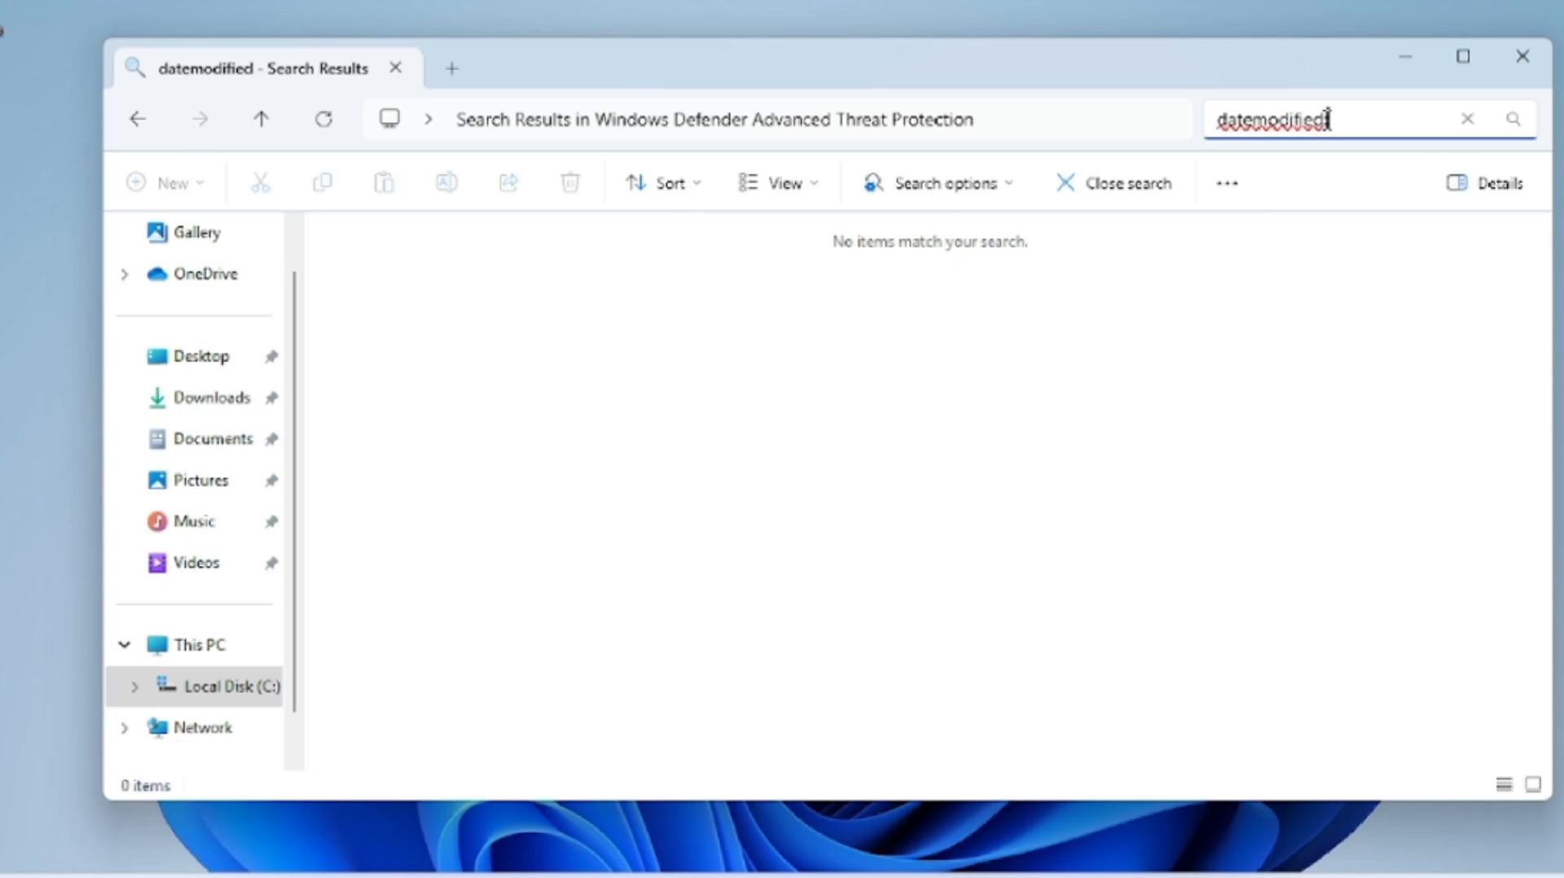
{"action": "key", "text": "Return"}
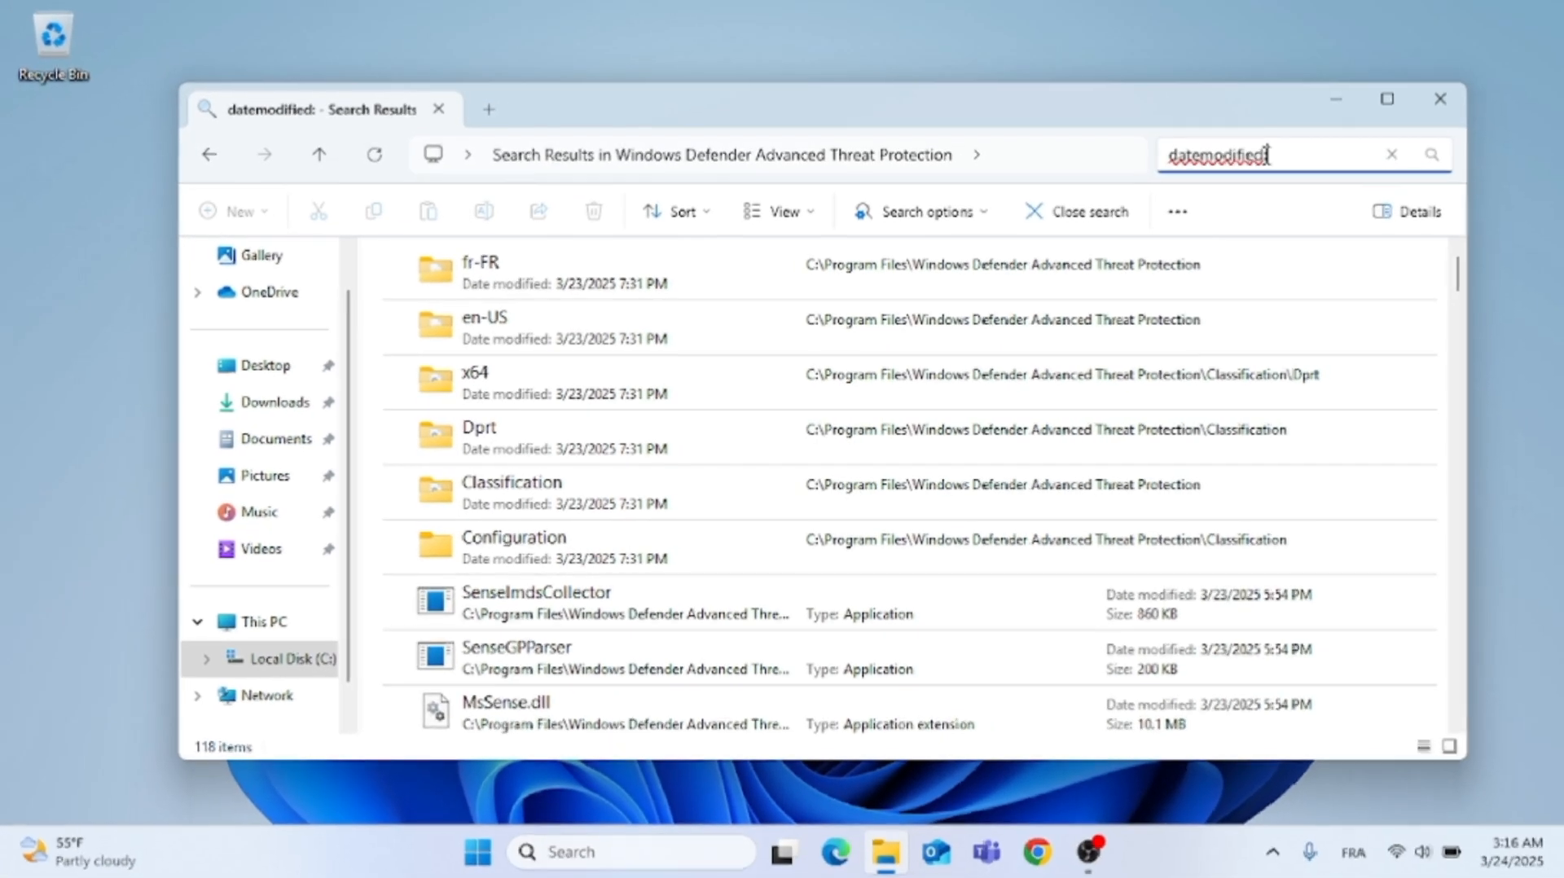
{"action": "type", "text": "3/23/2"}
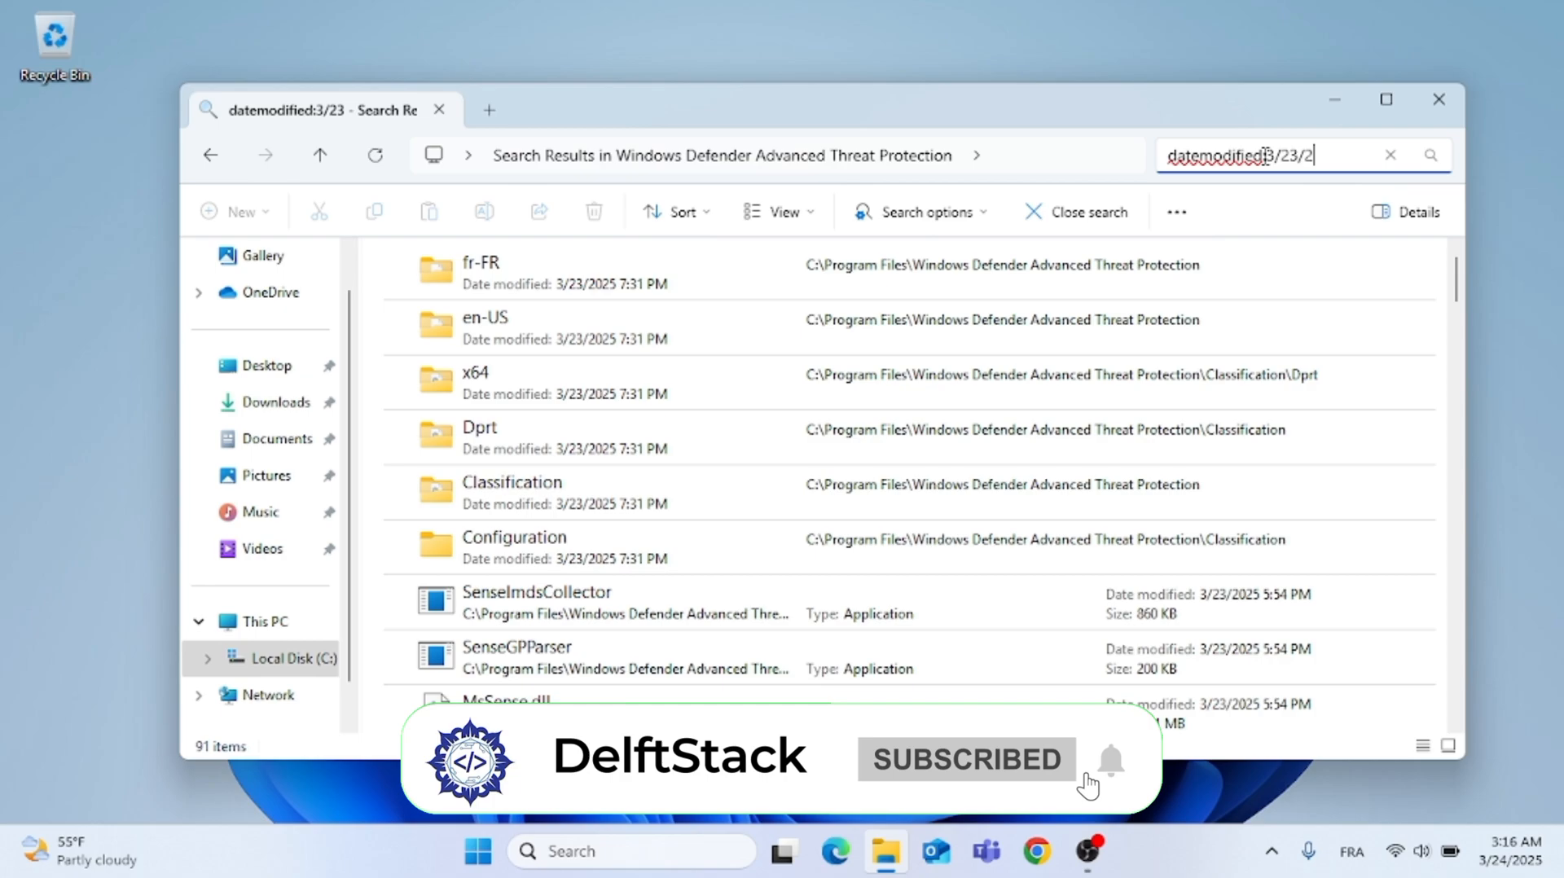
{"action": "type", "text": "05"}
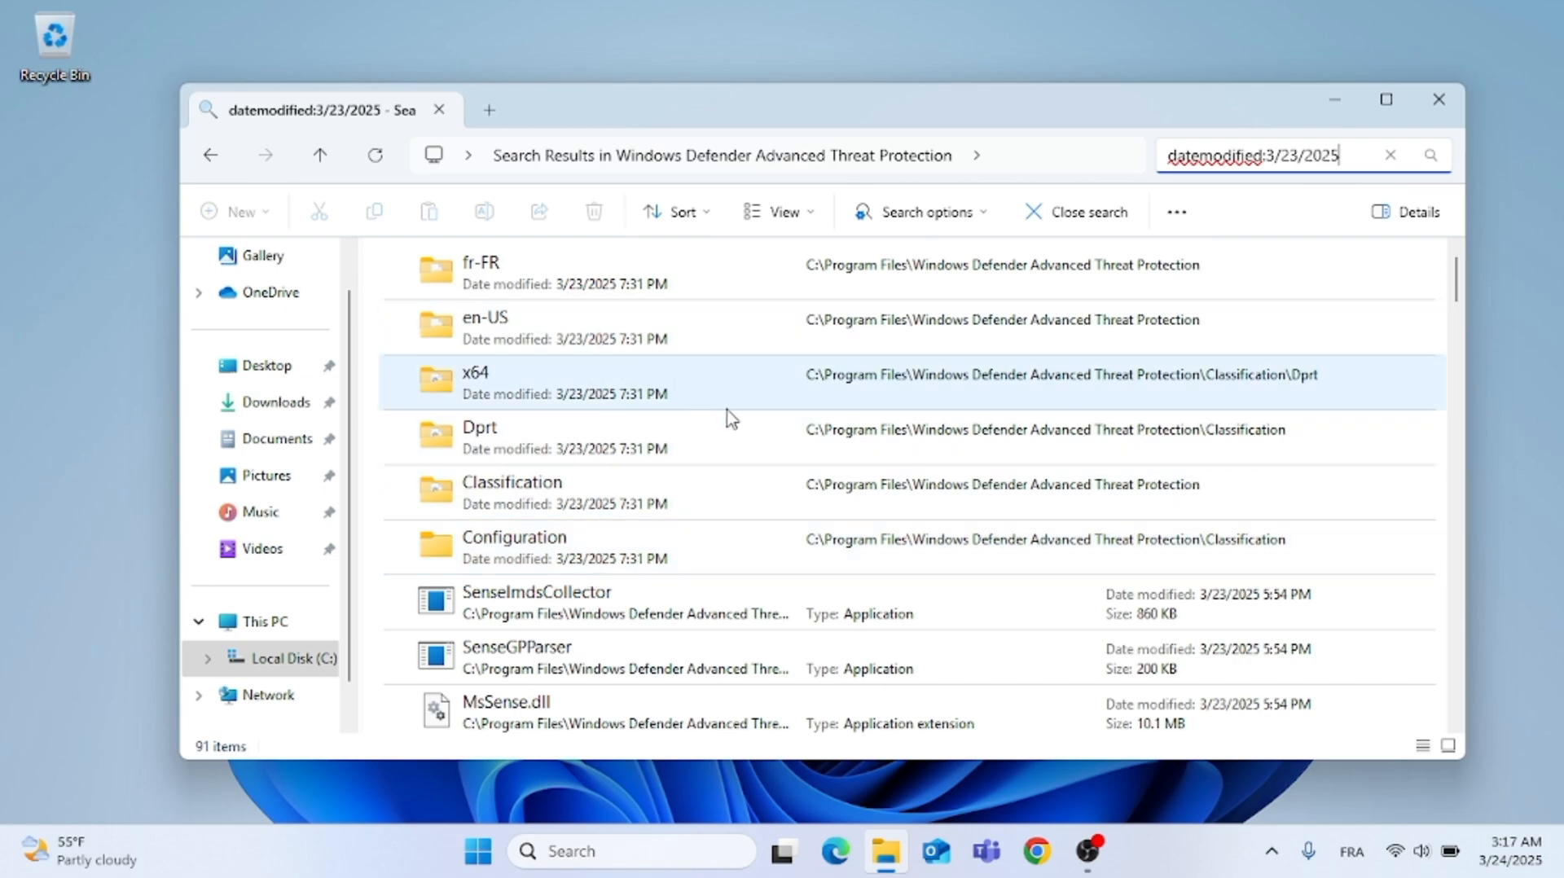
{"action": "scroll", "scroll_direction": "down", "scroll_amount": 3}
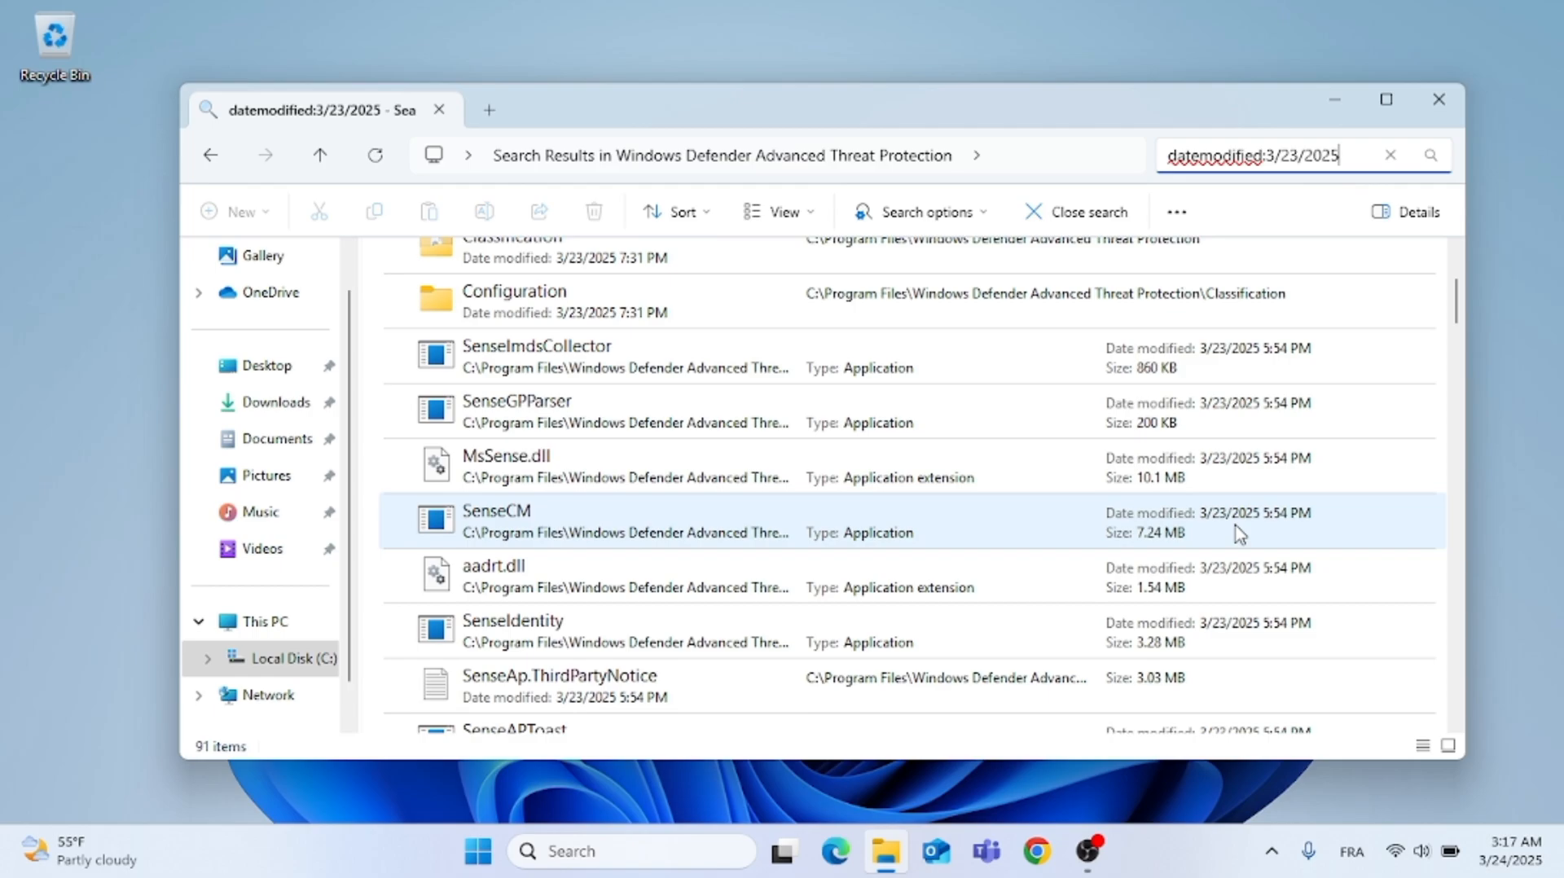
{"action": "scroll", "scroll_direction": "down", "scroll_amount": 3}
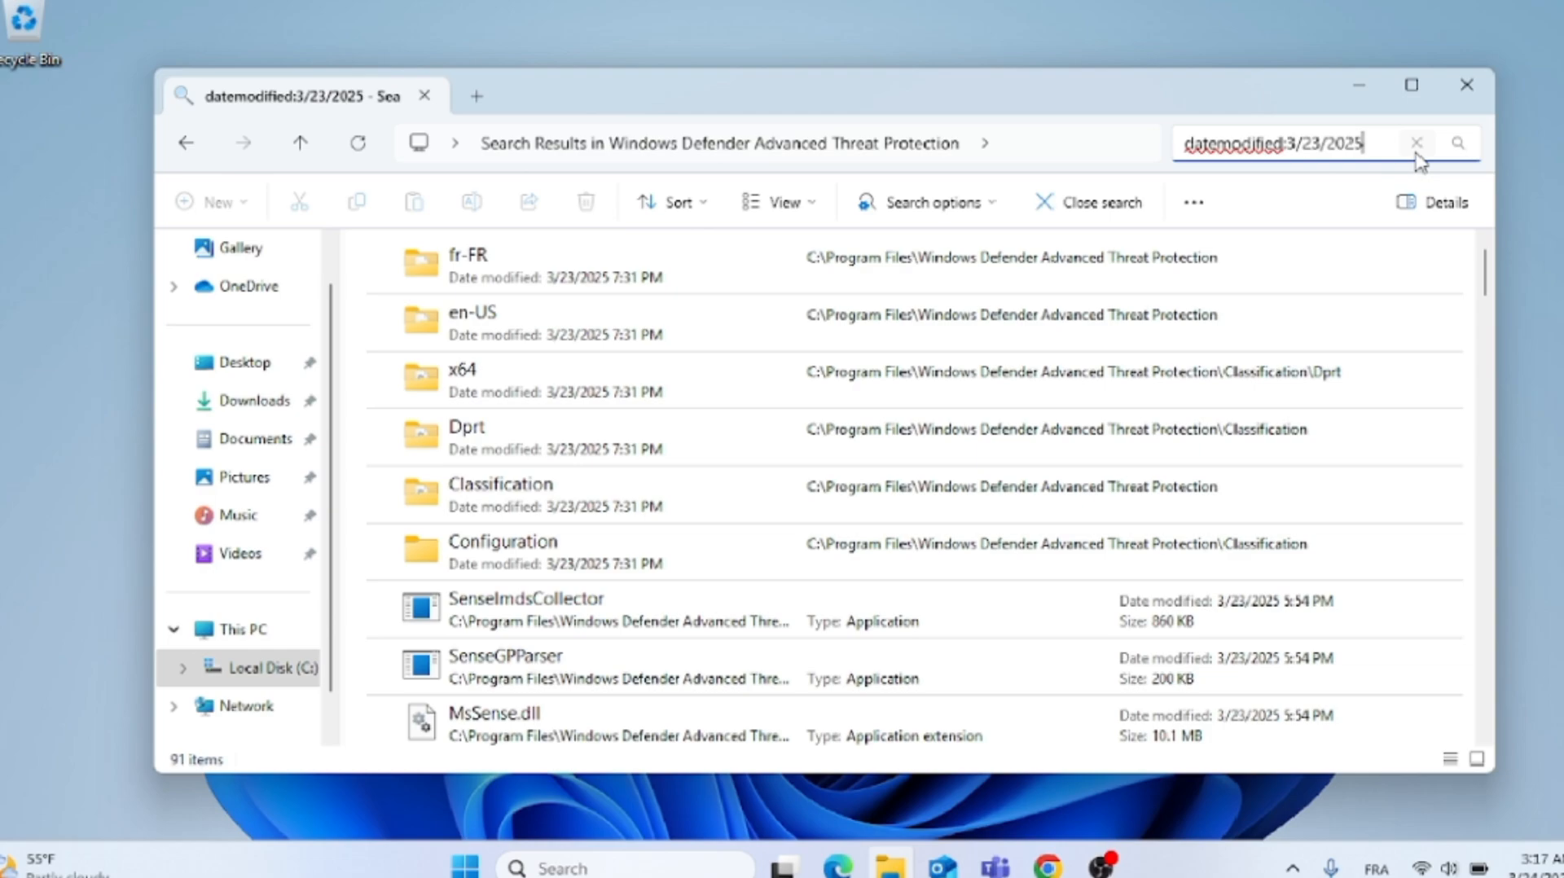
- Clear the date search and close the File Explorer window to show the desktop
{"action": "left_click", "coordinate": [1090, 202]}
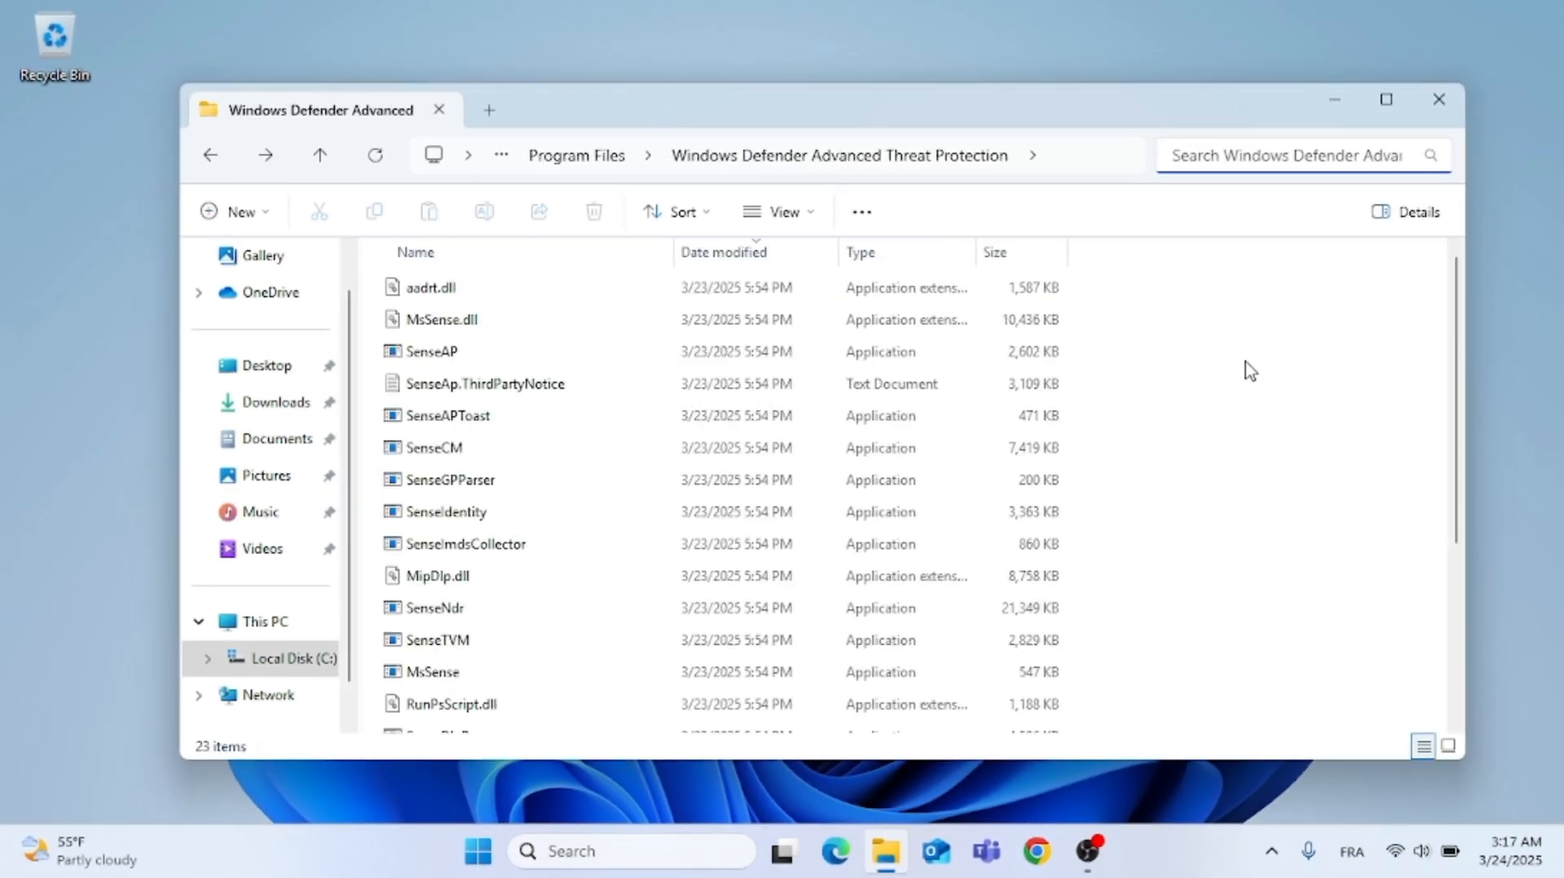
{"action": "left_click", "coordinate": [1438, 99]}
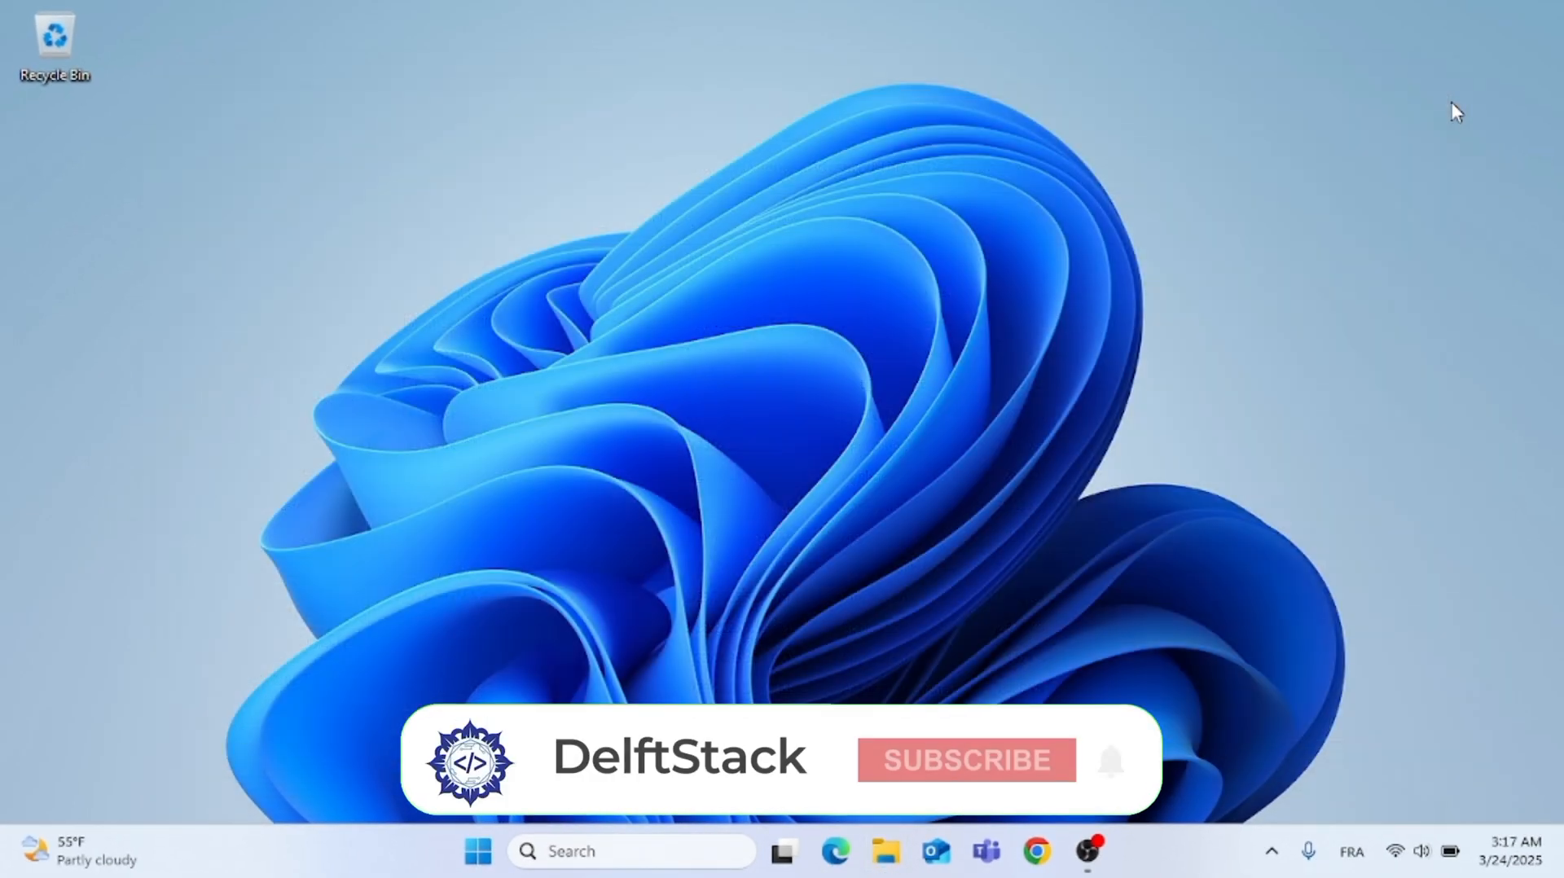